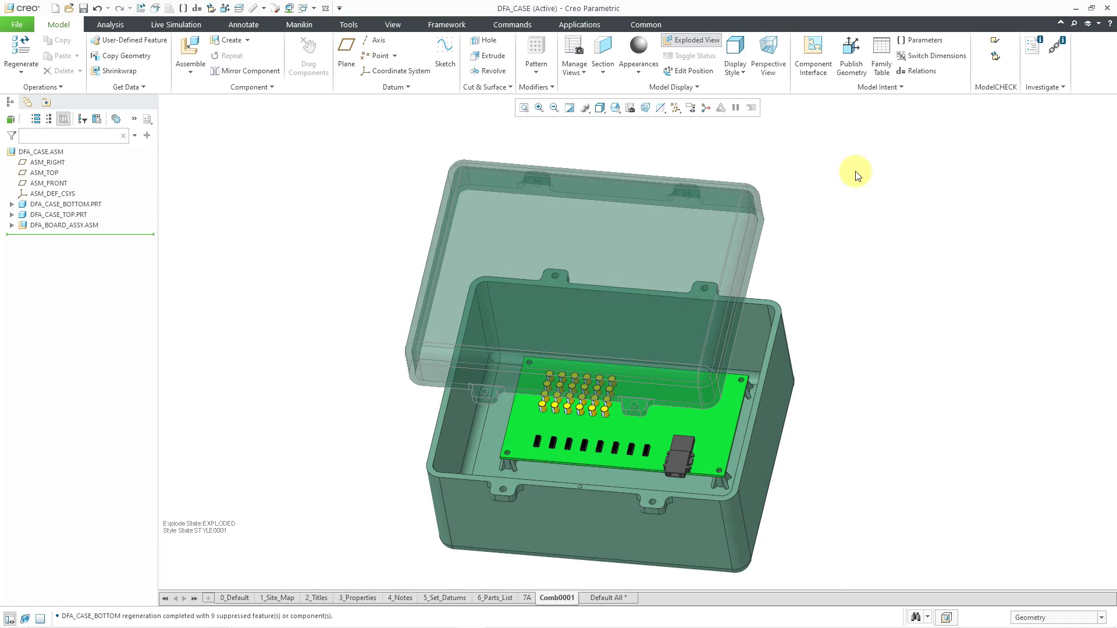
- Highlight the case parts in the Model Tree and expand DFA_CASE_TOP.PRT's feature list
{"action": "left_click", "coordinate": [66, 204]}
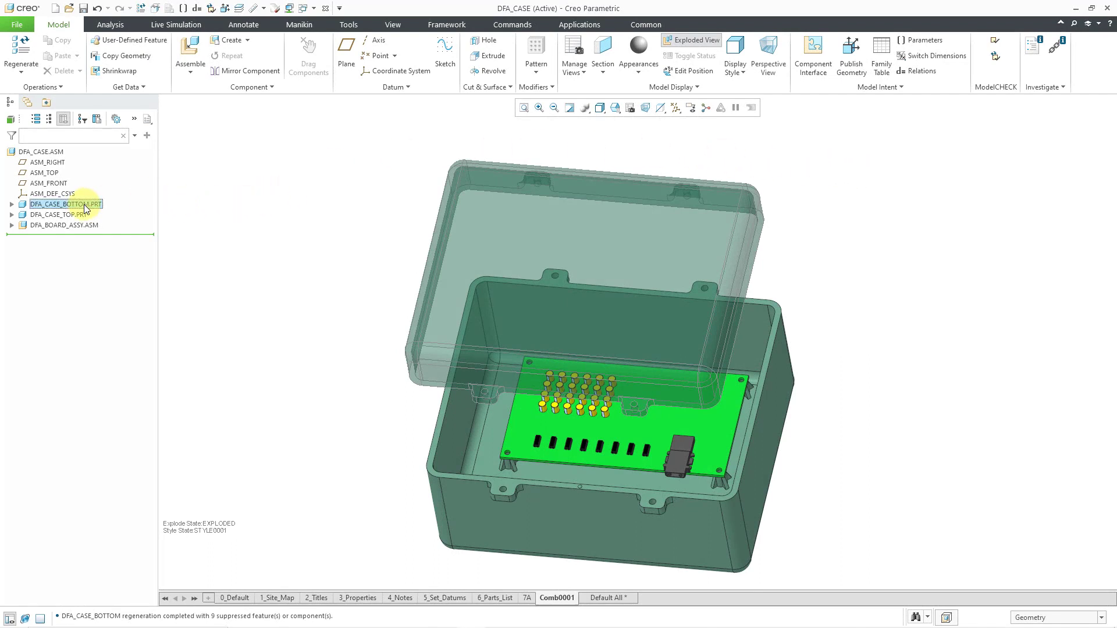
{"action": "left_click", "coordinate": [60, 215]}
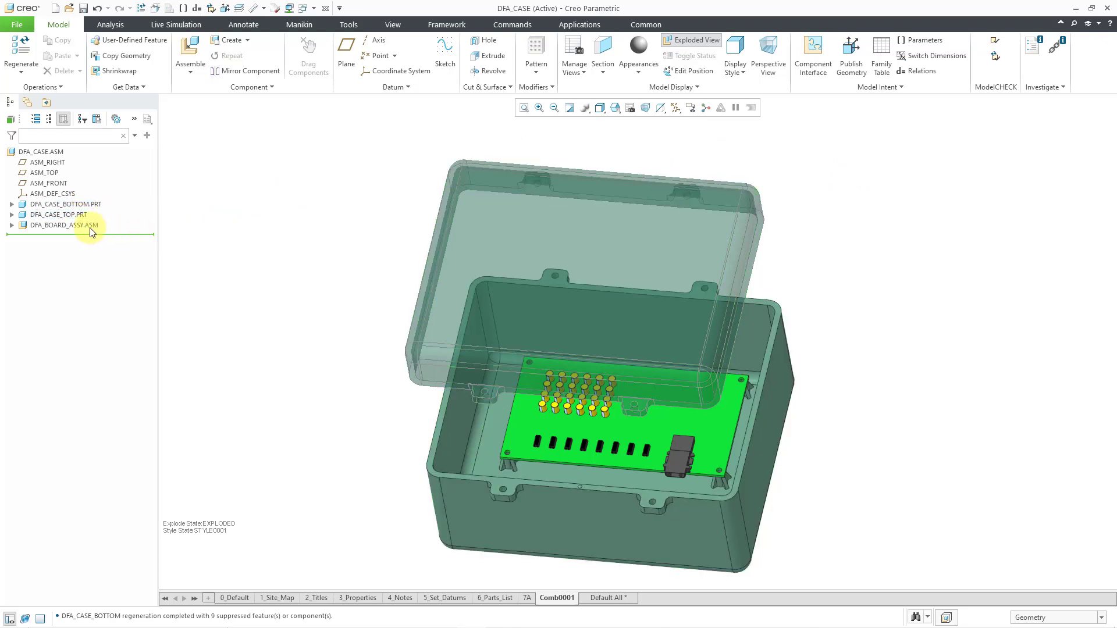
{"action": "left_click", "coordinate": [64, 225]}
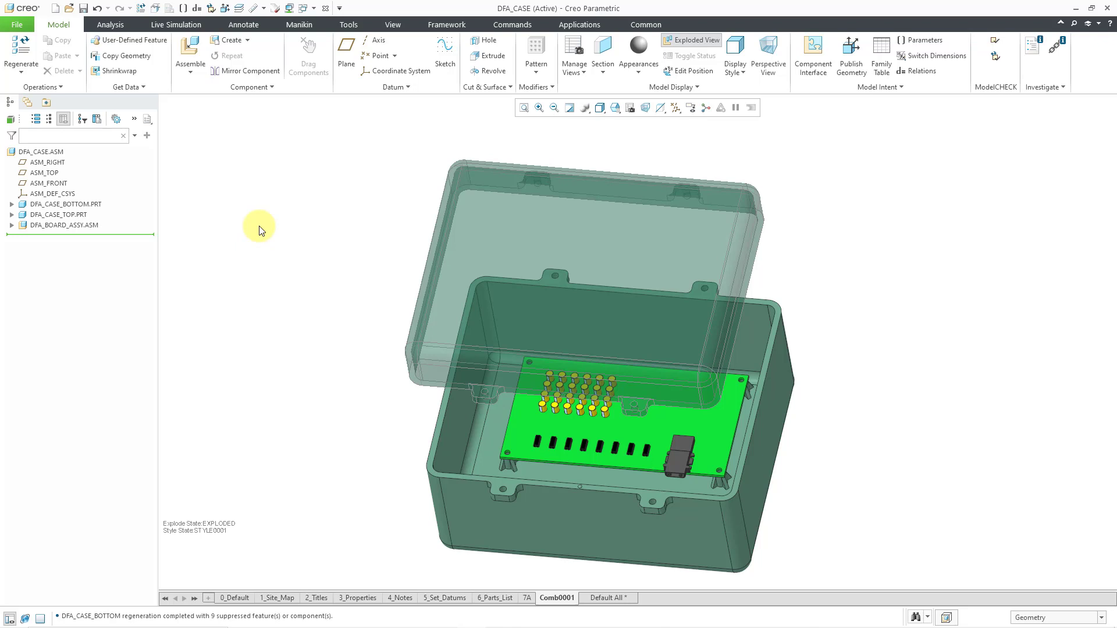
{"action": "mouse_move", "coordinate": [133, 244]}
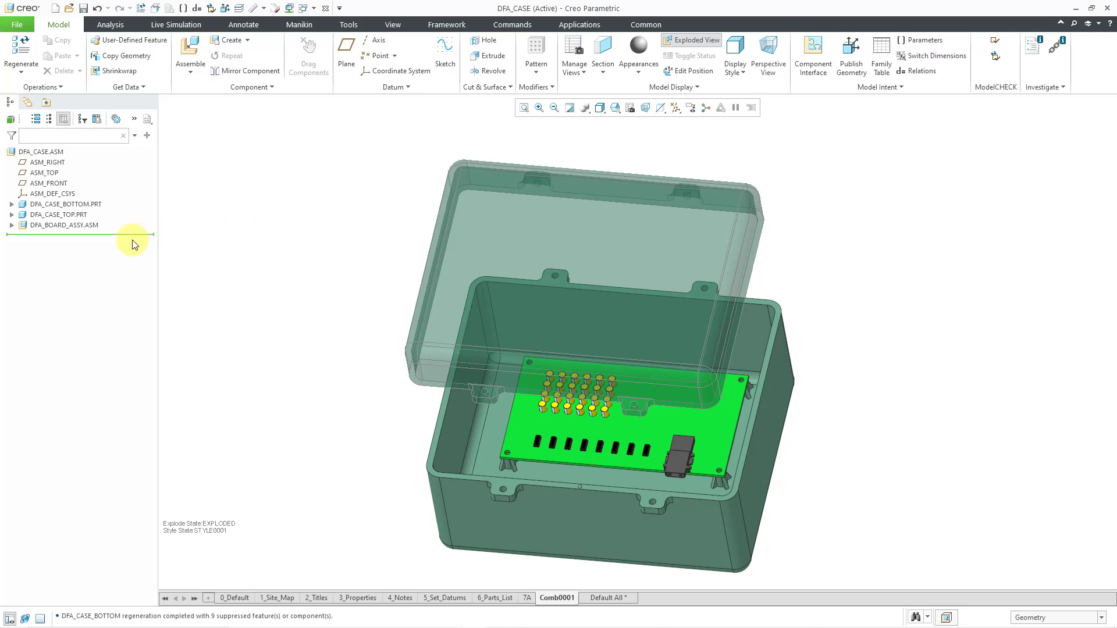
{"action": "left_click", "coordinate": [11, 215]}
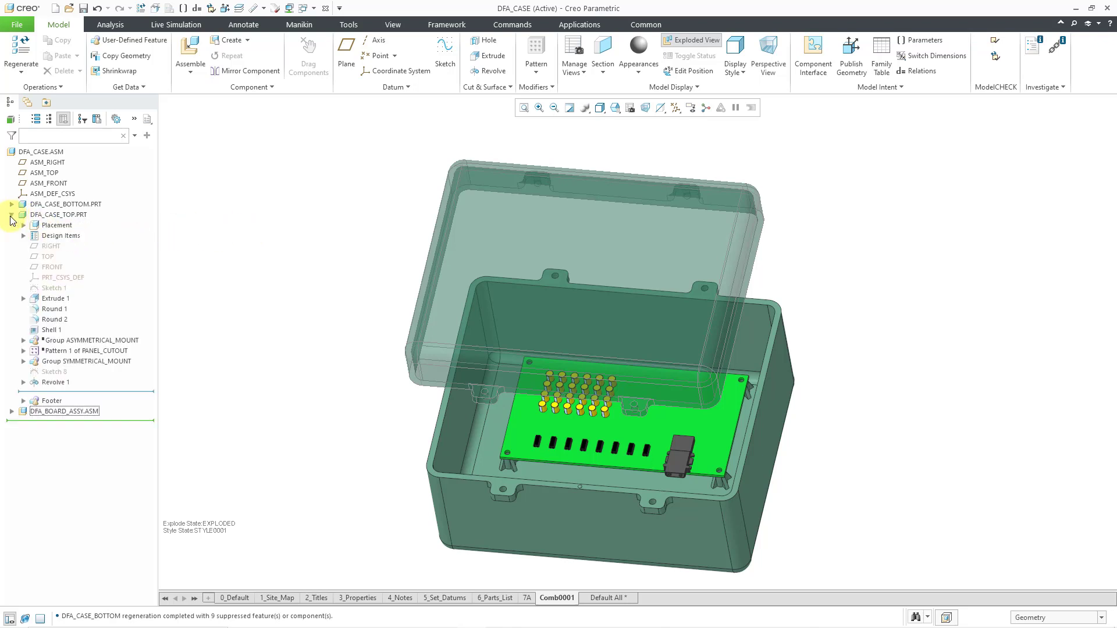
- Pick the panel cutout pattern feature and confirm unexploding so the lid sits on the base
{"action": "left_click", "coordinate": [86, 350]}
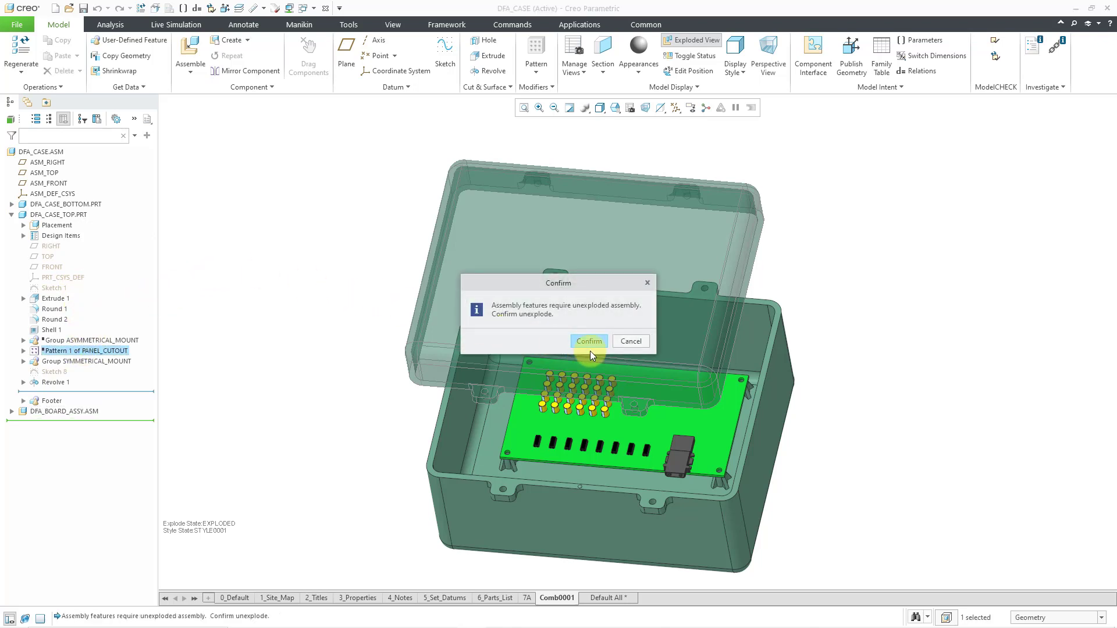
{"action": "left_click", "coordinate": [588, 341]}
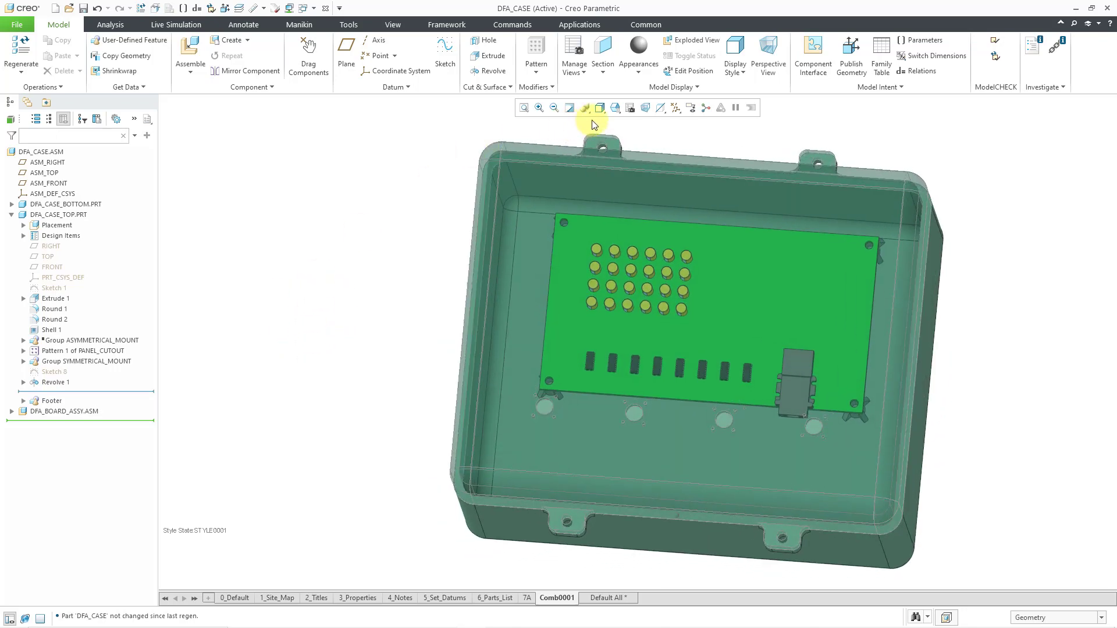
{"action": "left_click", "coordinate": [616, 108]}
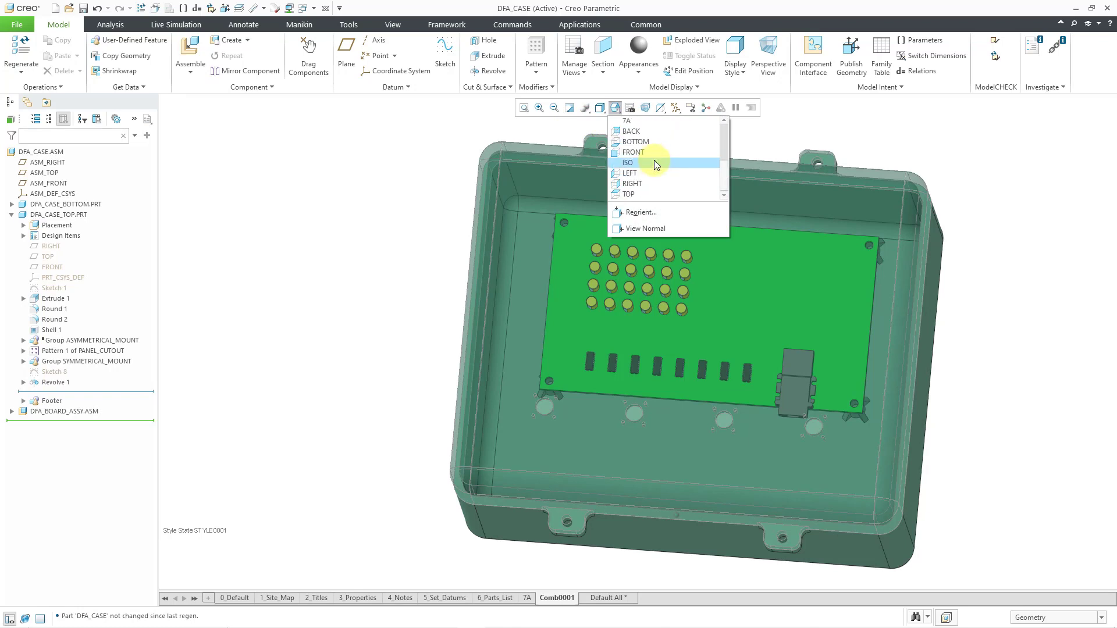
- Apply the TOP saved orientation to view the assembled case and board from above
{"action": "left_click", "coordinate": [634, 152]}
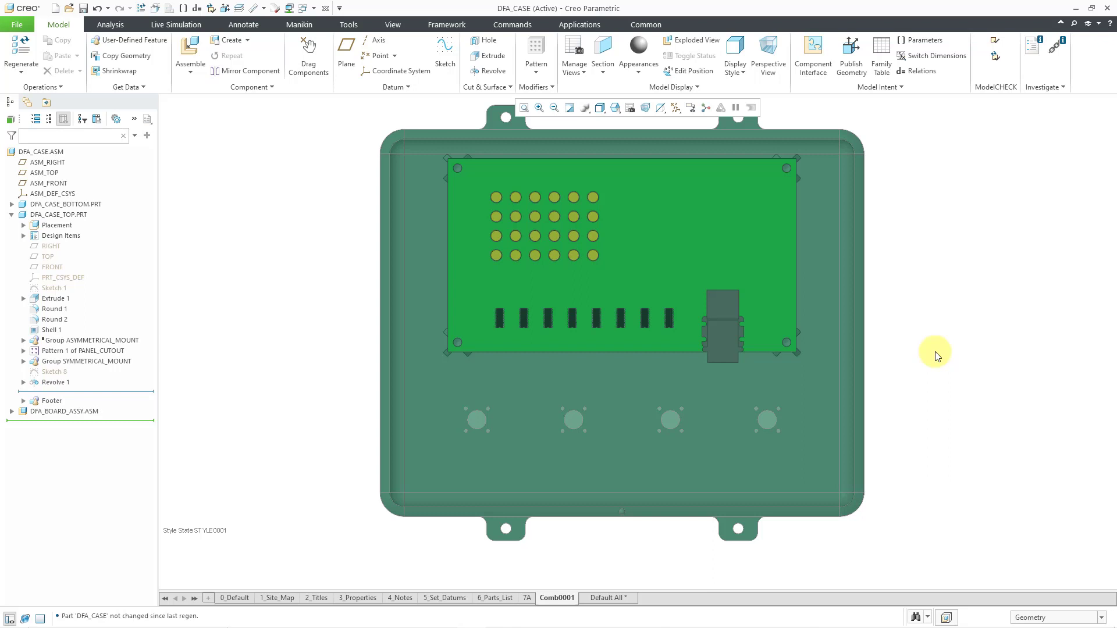
{"action": "mouse_move", "coordinate": [936, 356]}
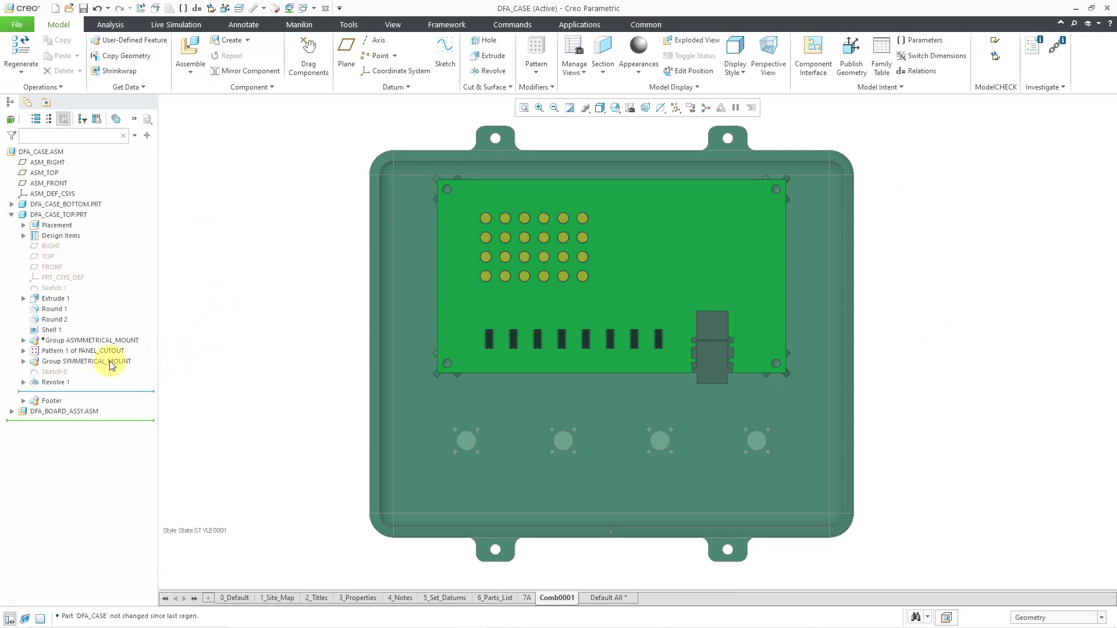
- Suppress Group SYMMETRICAL_MOUNT in DFA_CASE_TOP
{"action": "left_click", "coordinate": [85, 361]}
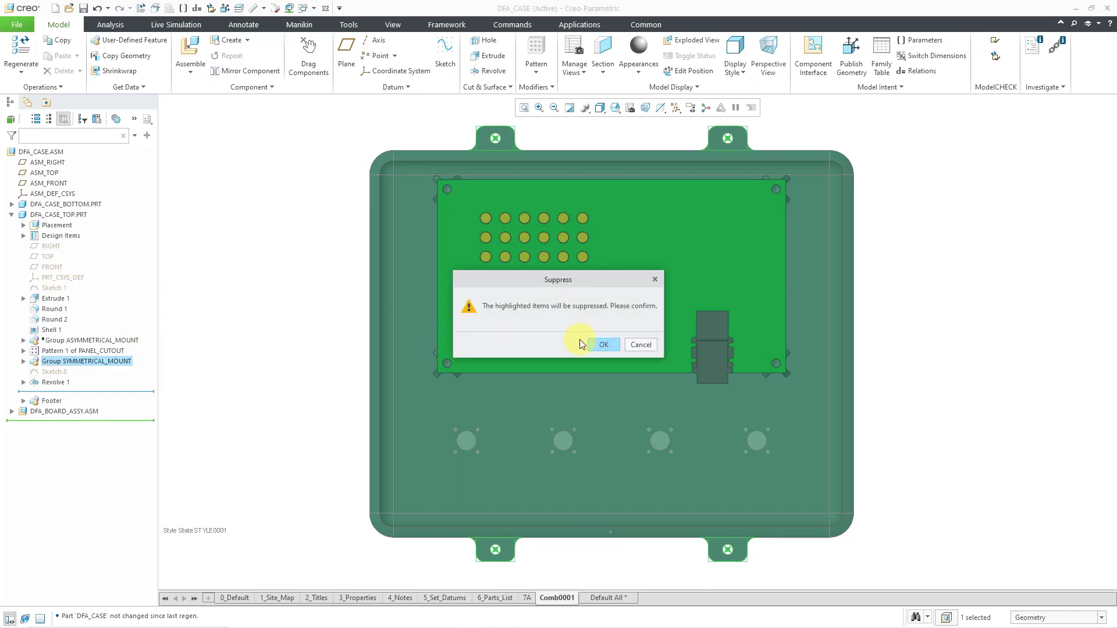
{"action": "left_click", "coordinate": [604, 344]}
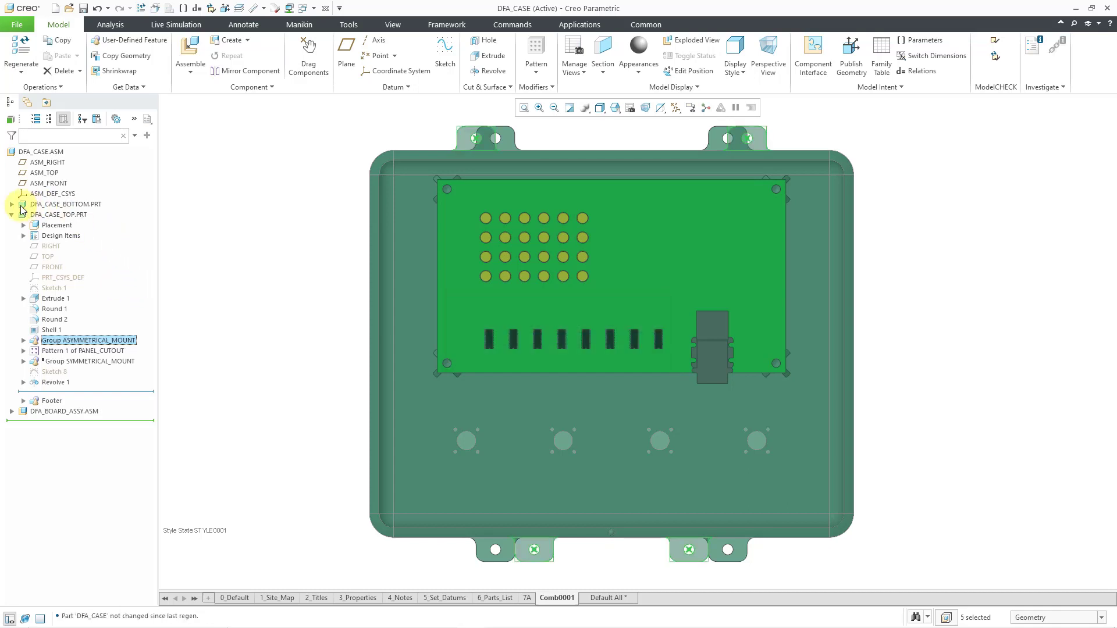
- Expand DFA_CASE_BOTTOM and suppress its Group SYMMETRIC_MOUNT
{"action": "left_click", "coordinate": [12, 203]}
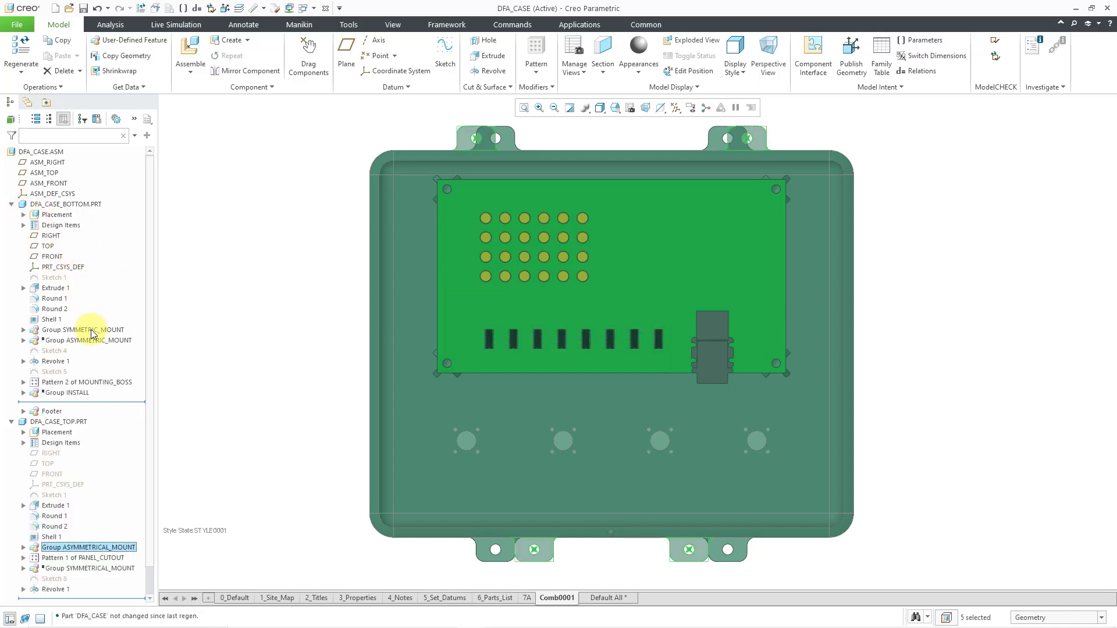
{"action": "left_click", "coordinate": [83, 330]}
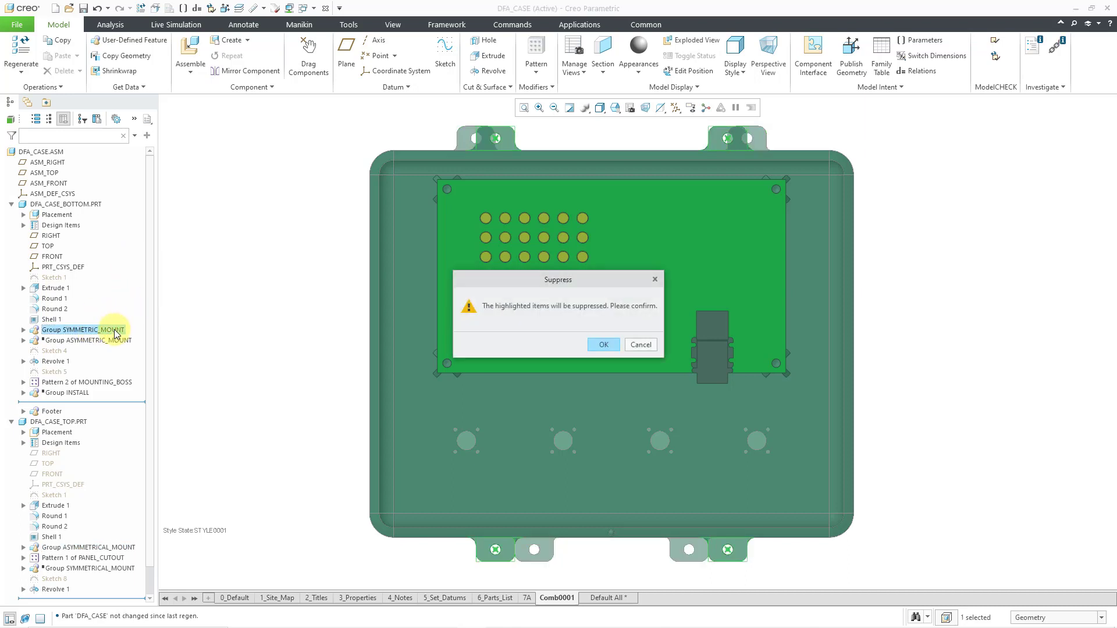
{"action": "left_click", "coordinate": [603, 343]}
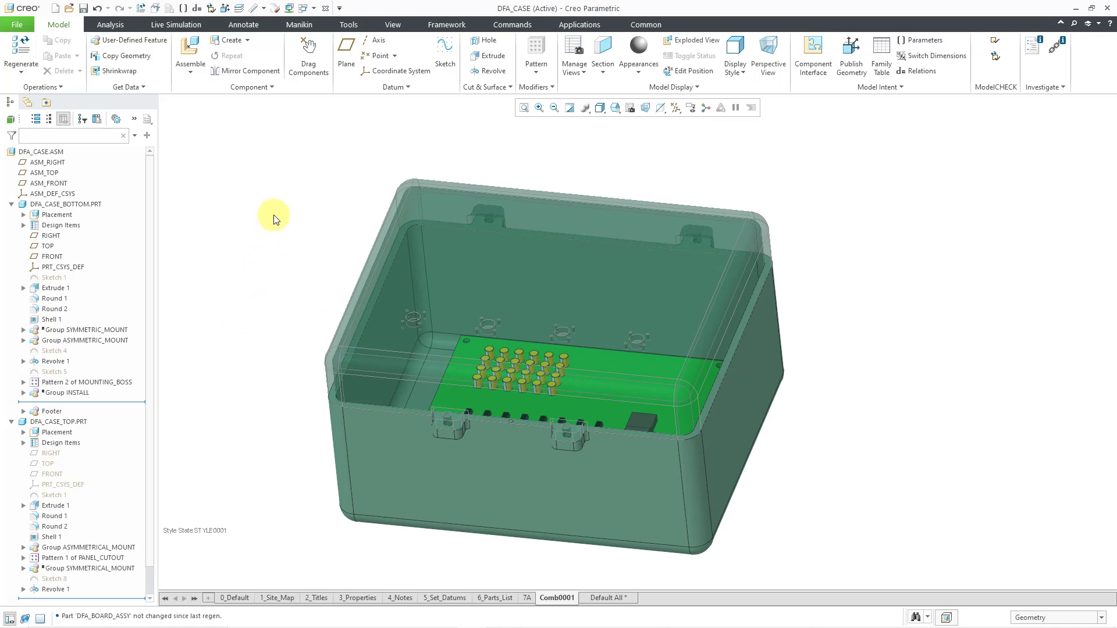
{"action": "mouse_move", "coordinate": [704, 139]}
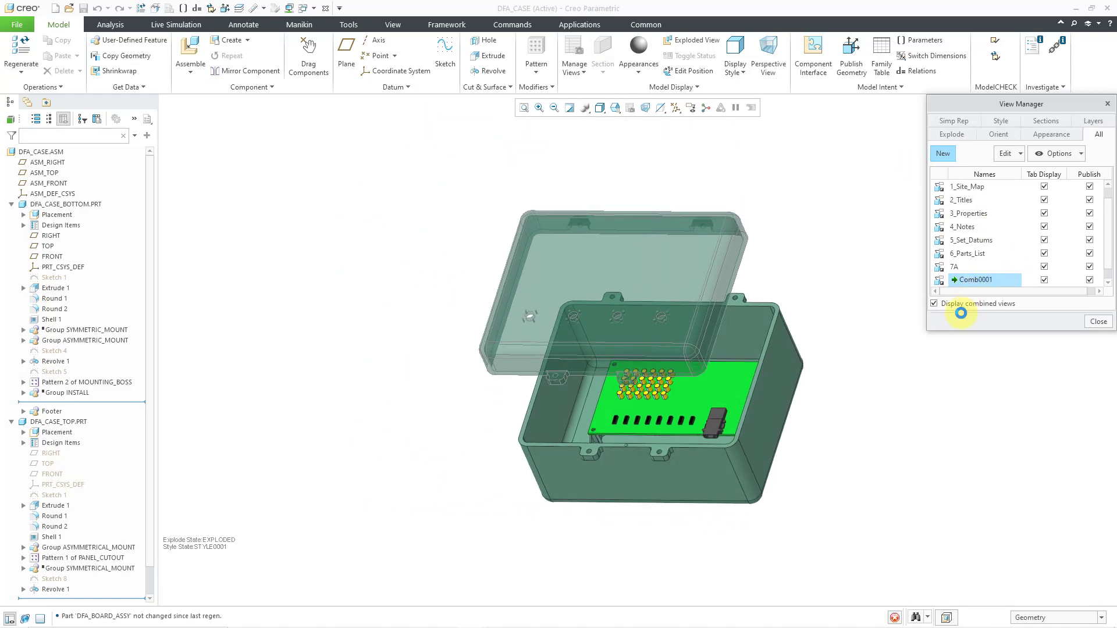
- Activate the Comb0001 combined view with its exploded state and zoom in on the raised lid
{"action": "left_click", "coordinate": [1097, 321]}
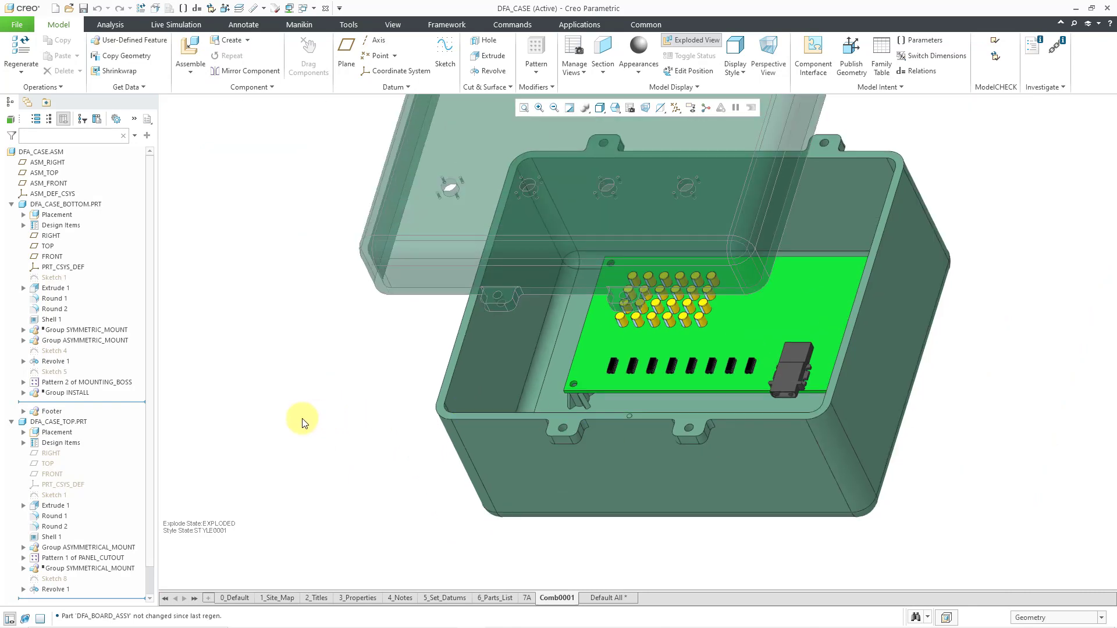
{"action": "mouse_move", "coordinate": [196, 421]}
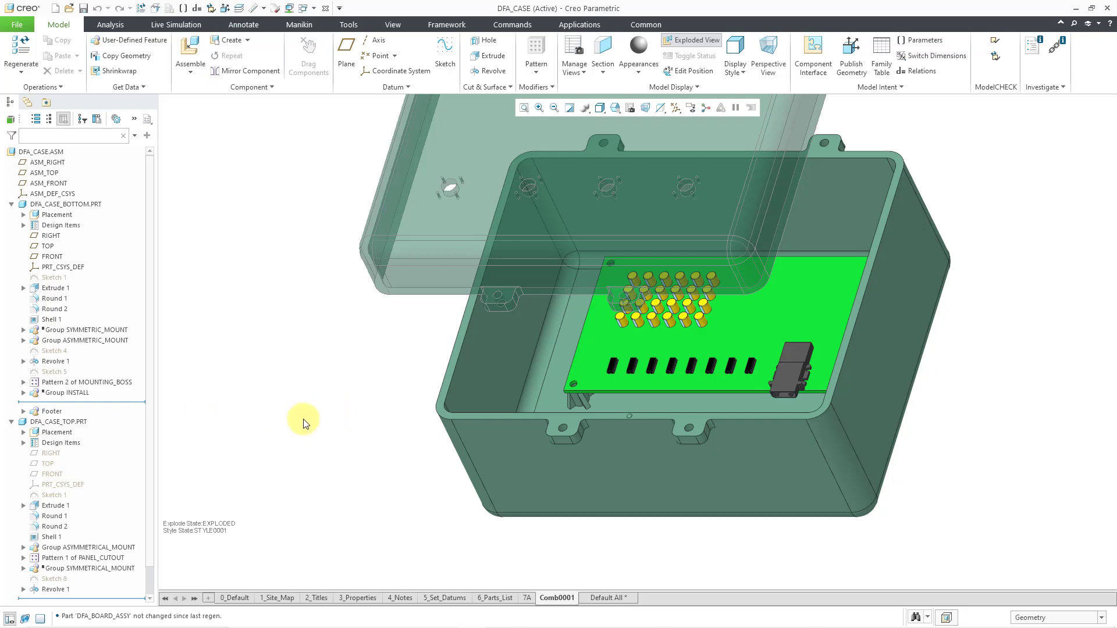
{"action": "scroll", "scroll_direction": "down", "scroll_amount": 3}
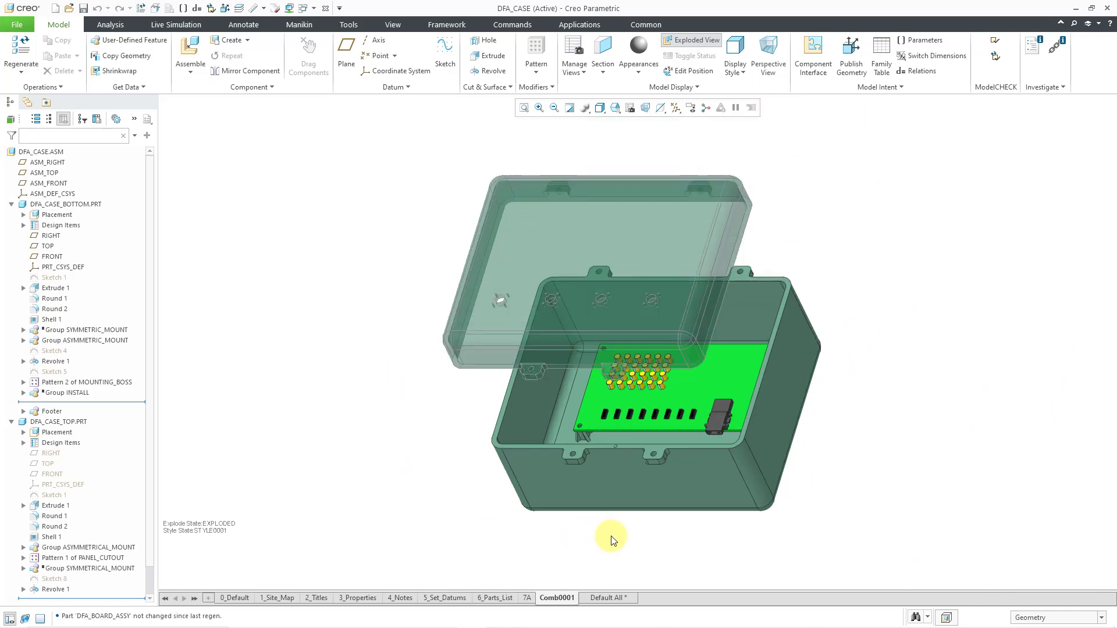
- Resume the board's INSTALL_CUTOUT notch feature and confirm unexploding the assembly
{"action": "left_click_drag", "start_coordinate": [611, 540], "coordinate": [634, 539]}
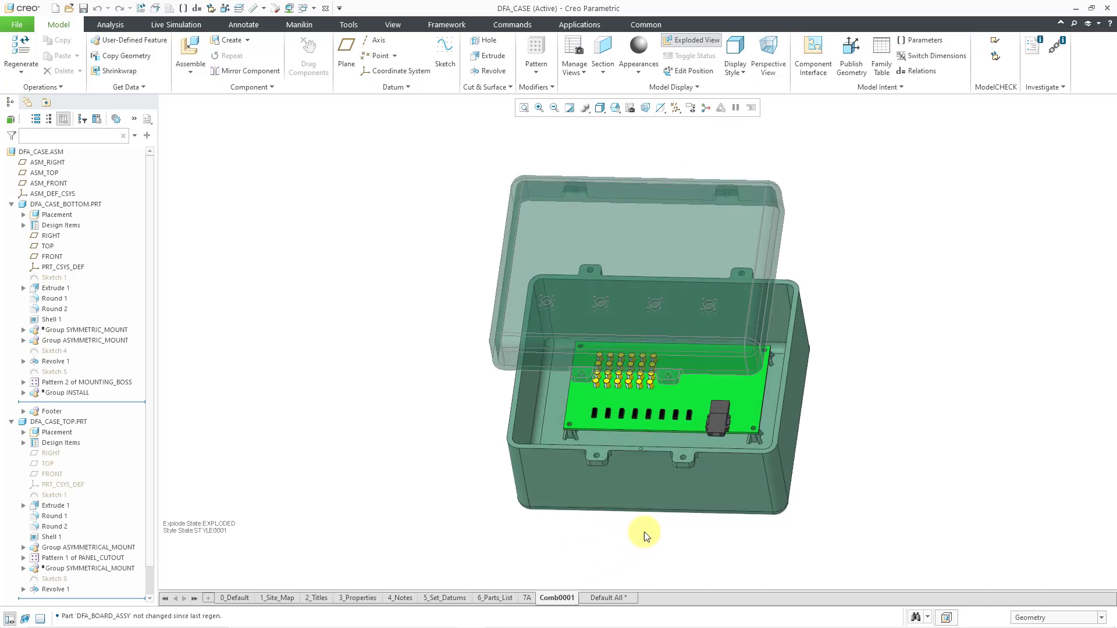
{"action": "mouse_move", "coordinate": [311, 438]}
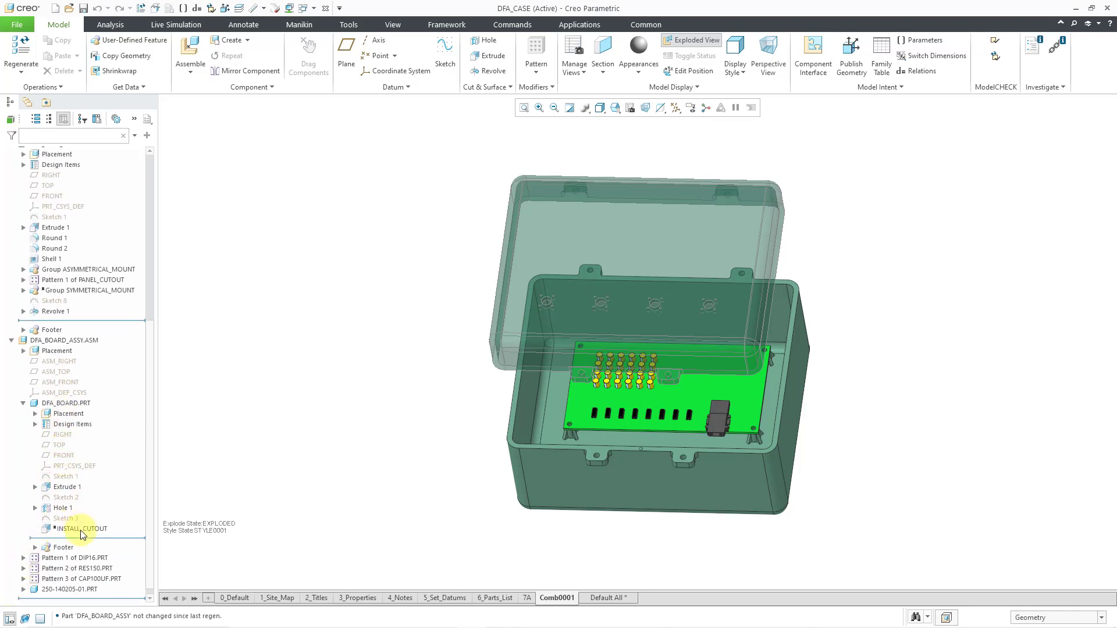
{"action": "double_click", "coordinate": [80, 529]}
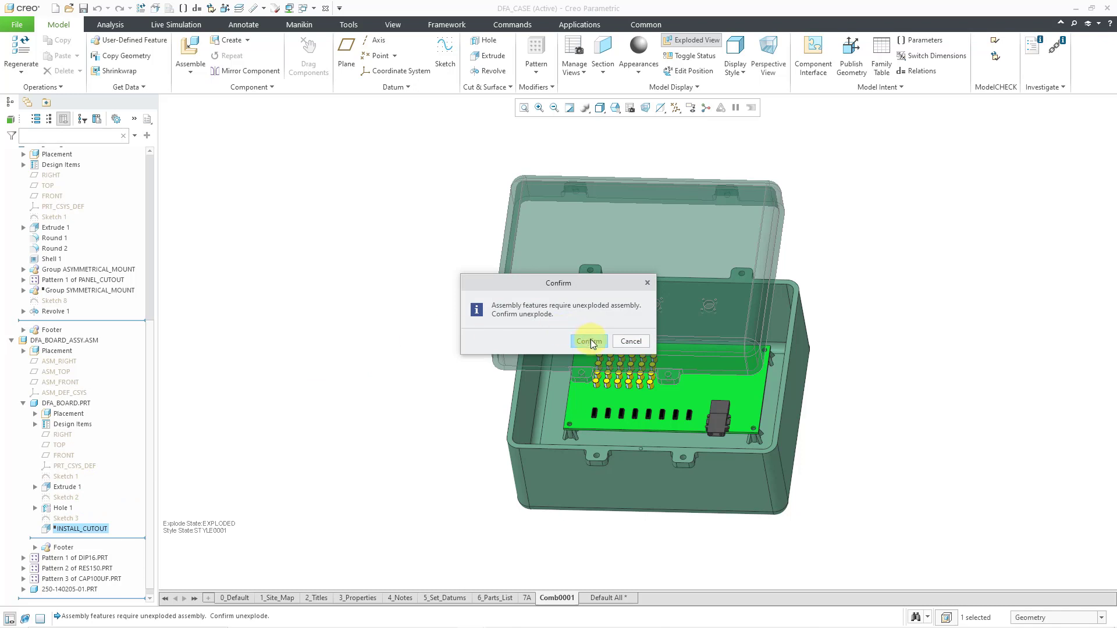
{"action": "left_click", "coordinate": [588, 342]}
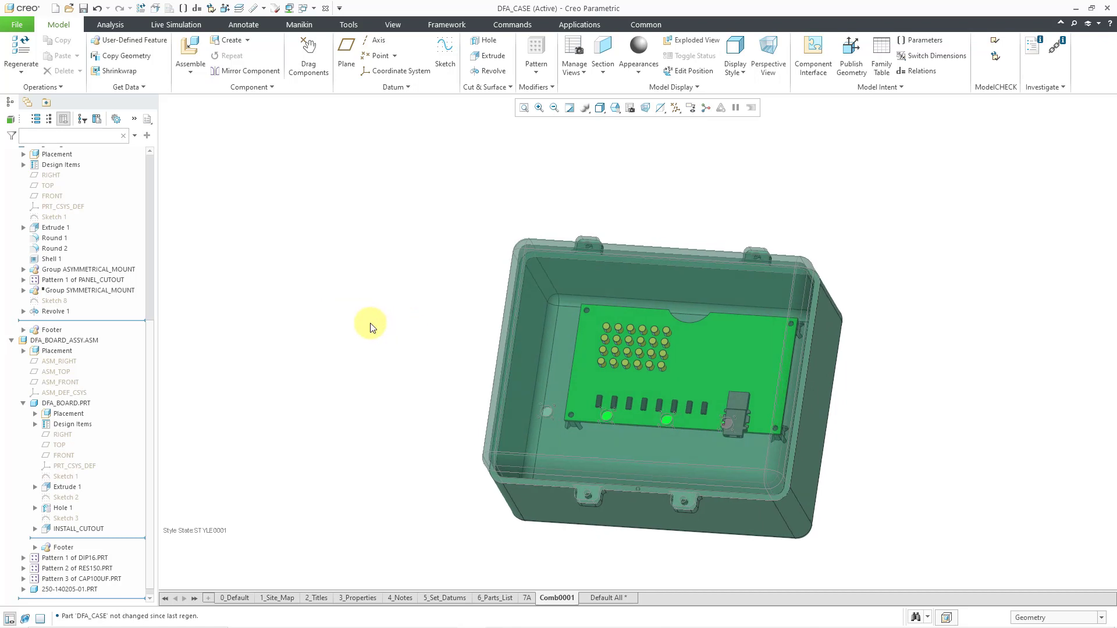
{"action": "mouse_move", "coordinate": [284, 369]}
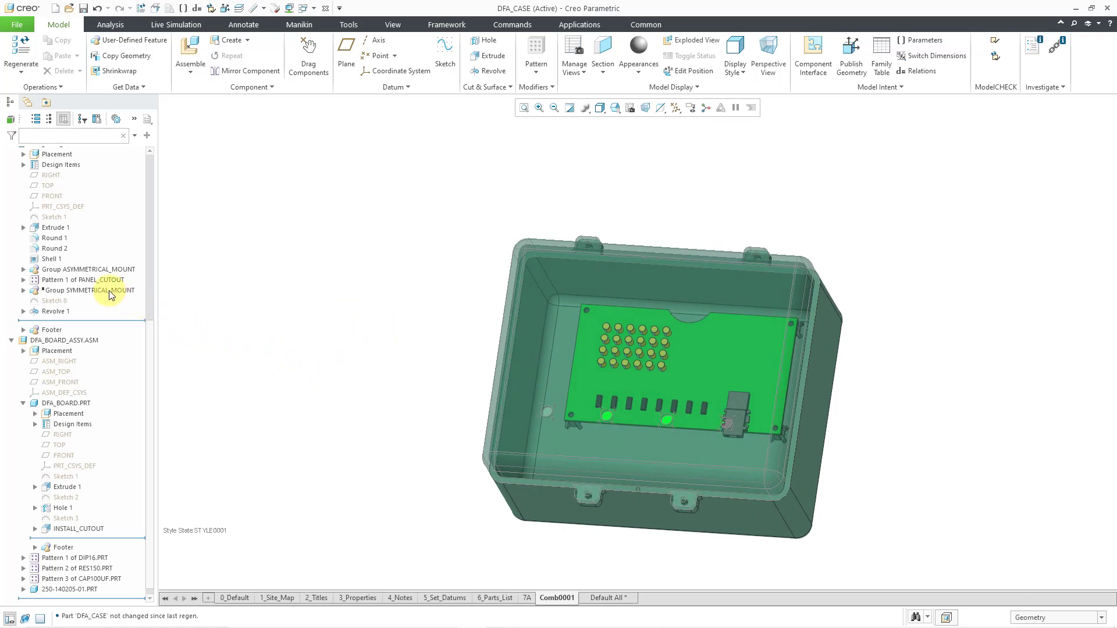
- Suppress the top case's SYMMETRICAL_MOUNT group again via its right-click actions
{"action": "left_click", "coordinate": [89, 290]}
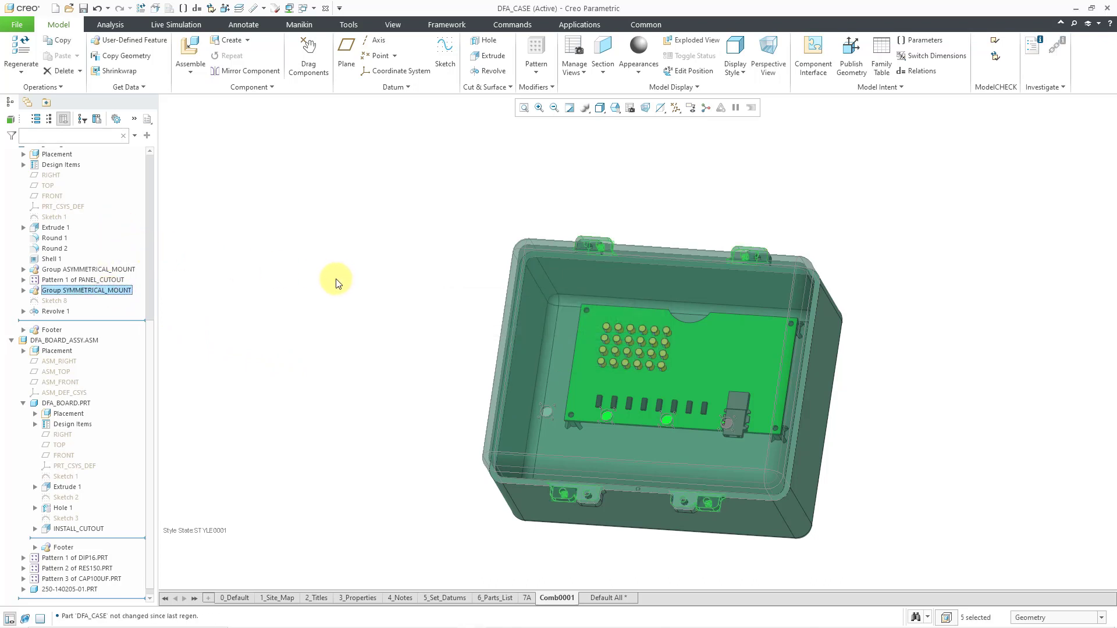
{"action": "right_click", "coordinate": [86, 290]}
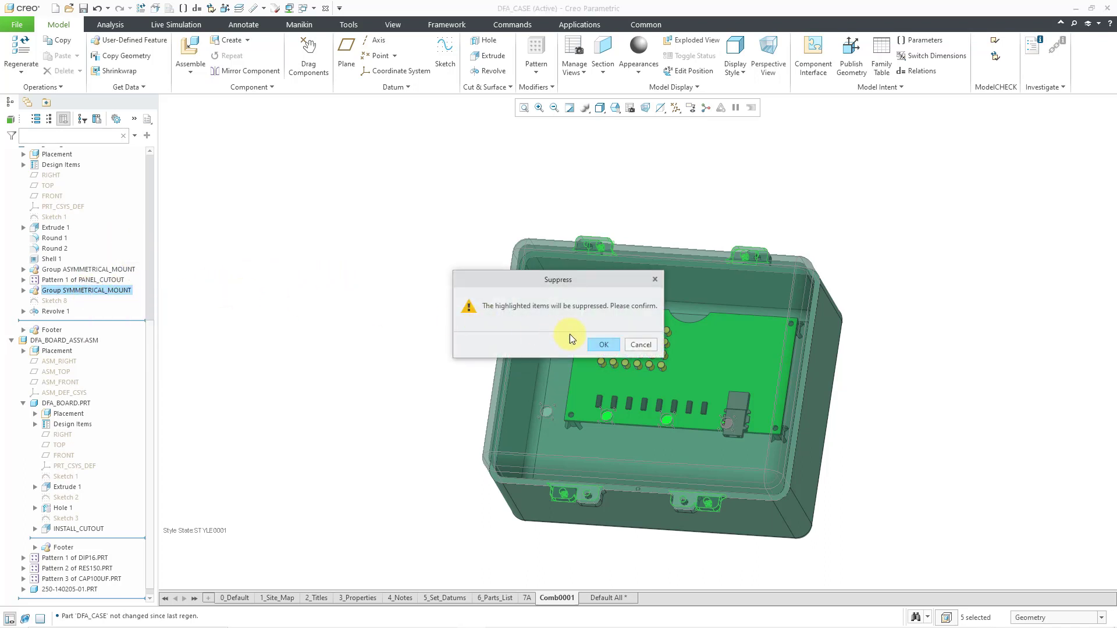
{"action": "left_click", "coordinate": [603, 345]}
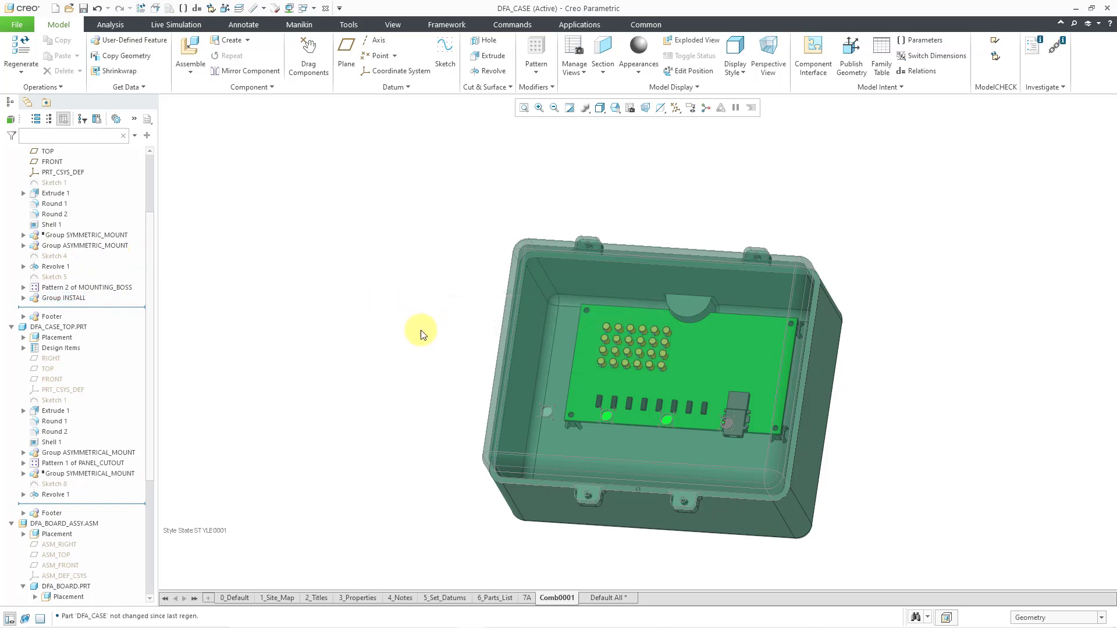
- Zoom in on the case interior at the board notch and select the top case part
{"action": "left_click_drag", "start_coordinate": [420, 333], "coordinate": [982, 363]}
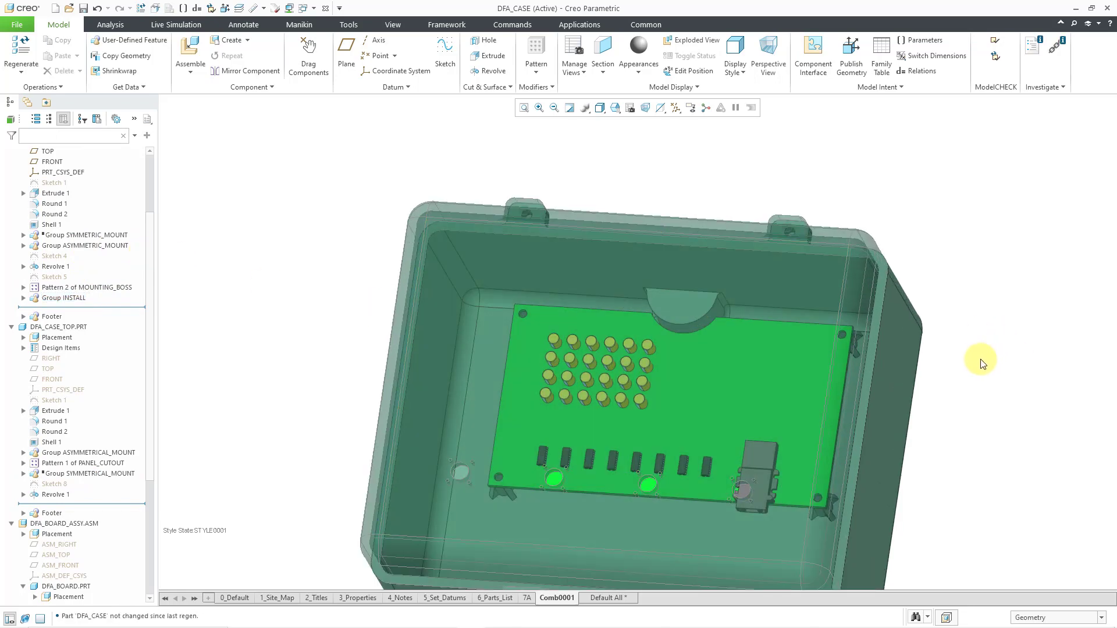
{"action": "left_click", "coordinate": [824, 309]}
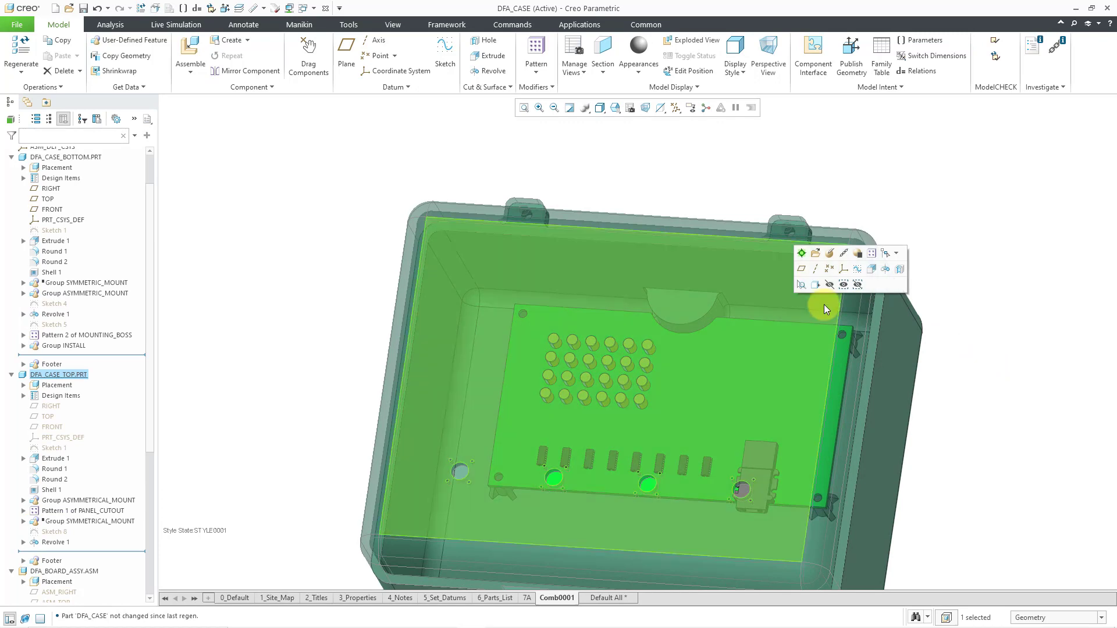